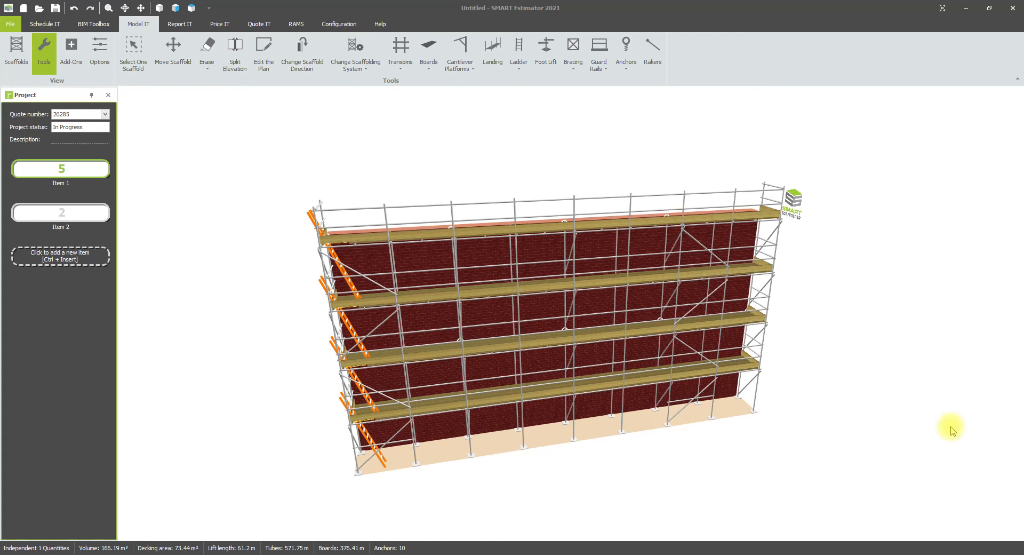
{"action": "mouse_move", "coordinate": [947, 373]}
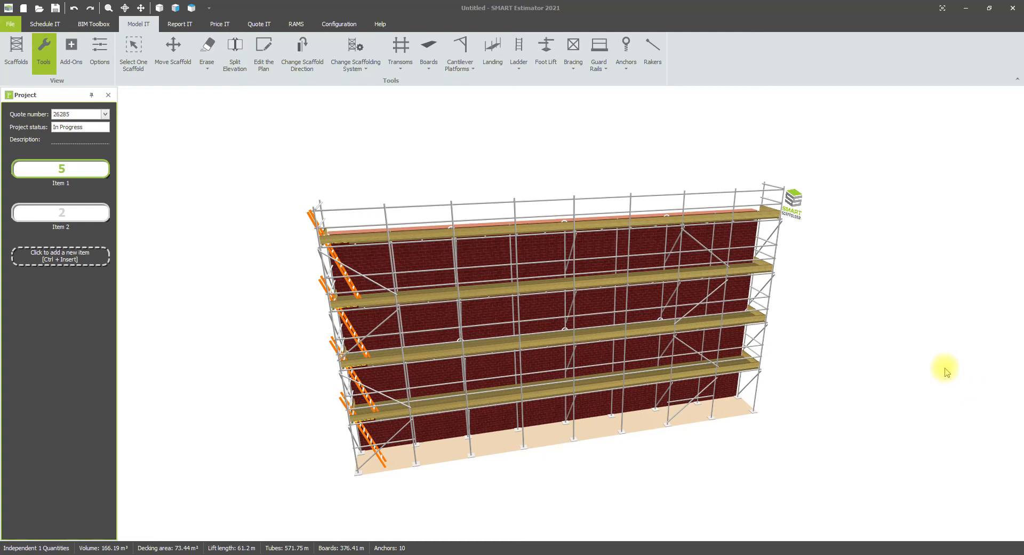
{"action": "mouse_move", "coordinate": [71, 53]}
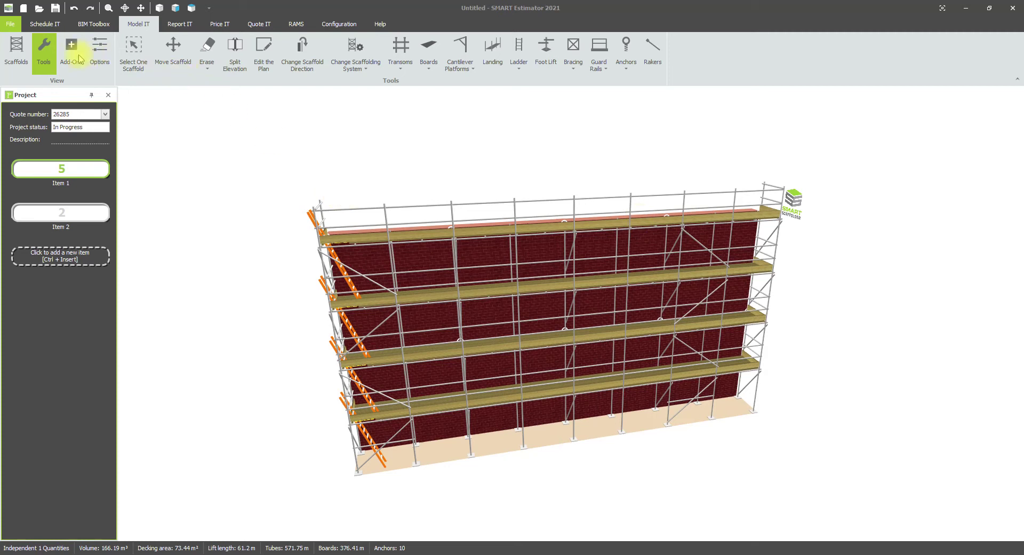
Step: Add a Boarded Fan from Light-duty Fan along the lowest lift, giving 15.3 m of fan
{"action": "left_click", "coordinate": [70, 52]}
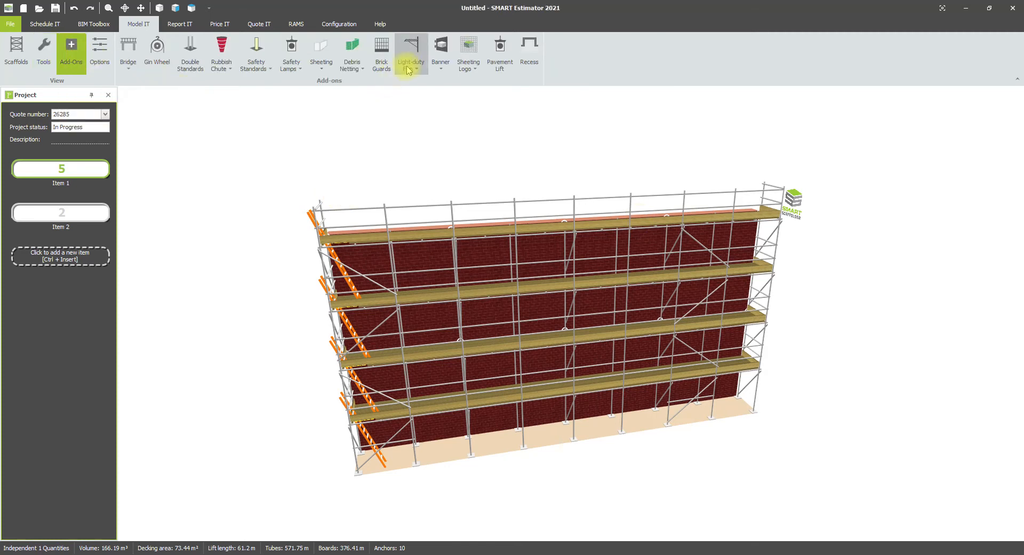
{"action": "left_click", "coordinate": [410, 52]}
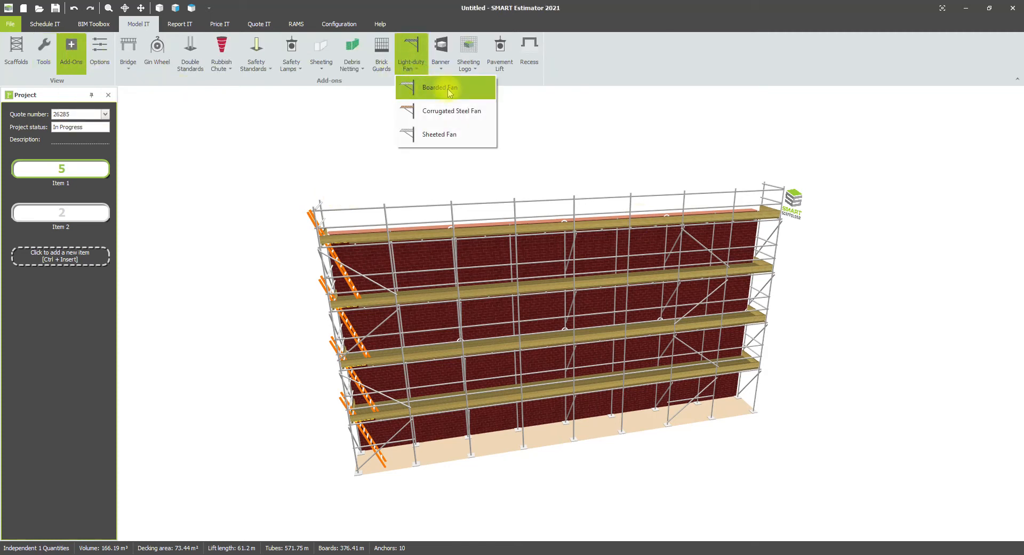
{"action": "mouse_move", "coordinate": [438, 134]}
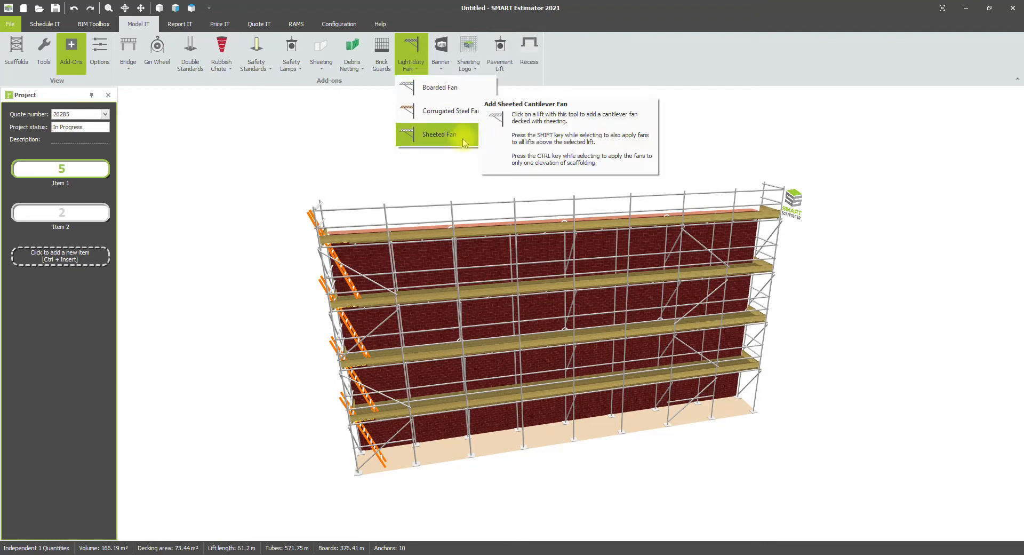
{"action": "mouse_move", "coordinate": [440, 87]}
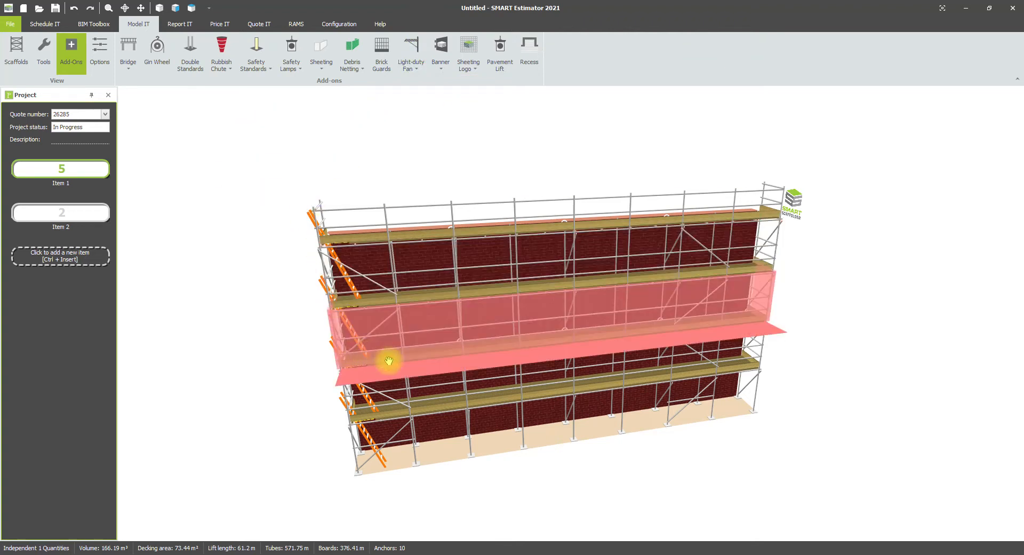
{"action": "left_click_drag", "start_coordinate": [387, 361], "coordinate": [435, 371]}
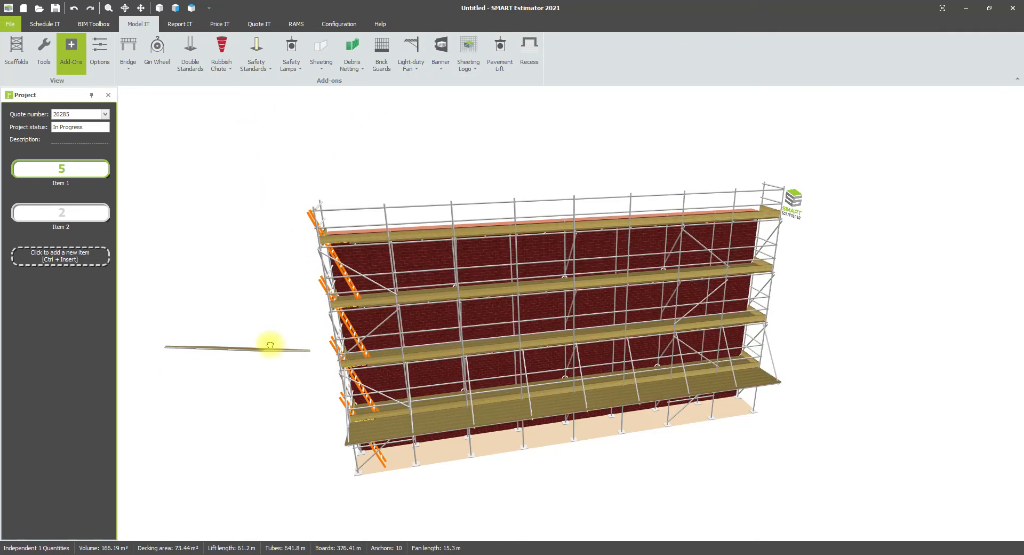
{"action": "left_click_drag", "start_coordinate": [269, 343], "coordinate": [310, 320]}
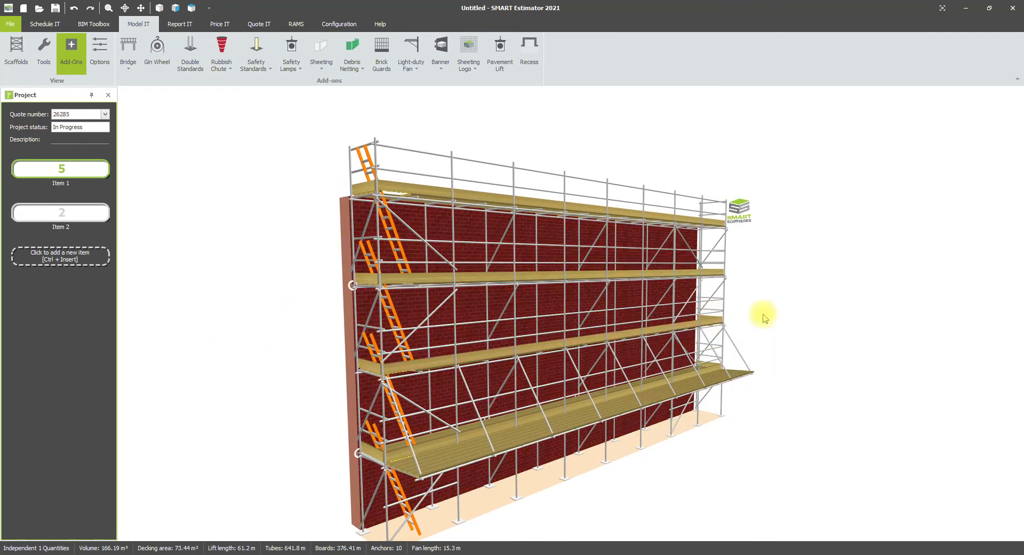
Step: Edit the fan's Start and End distances so its length drops from 15.3 m to 1.91 m
{"action": "left_click", "coordinate": [588, 415]}
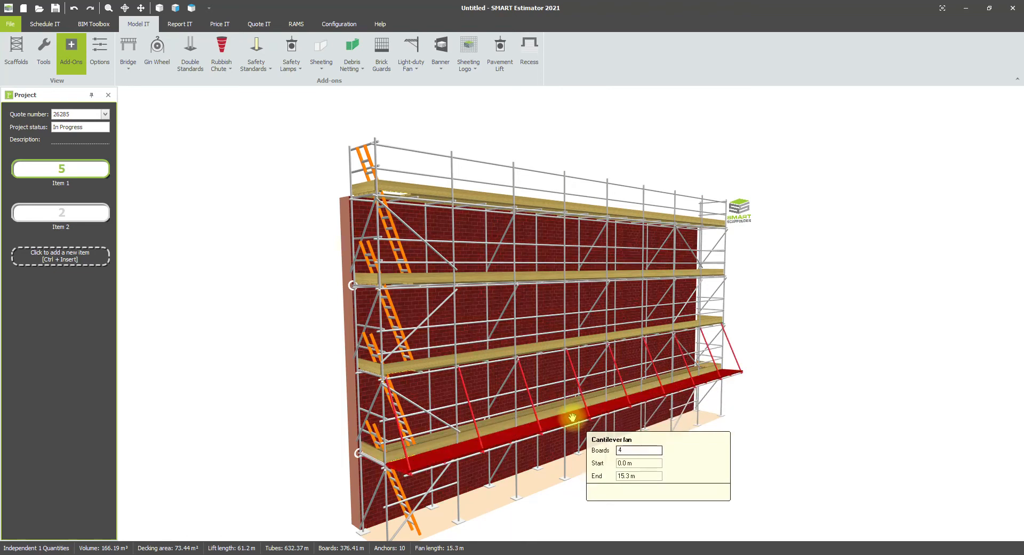
{"action": "left_click", "coordinate": [638, 463]}
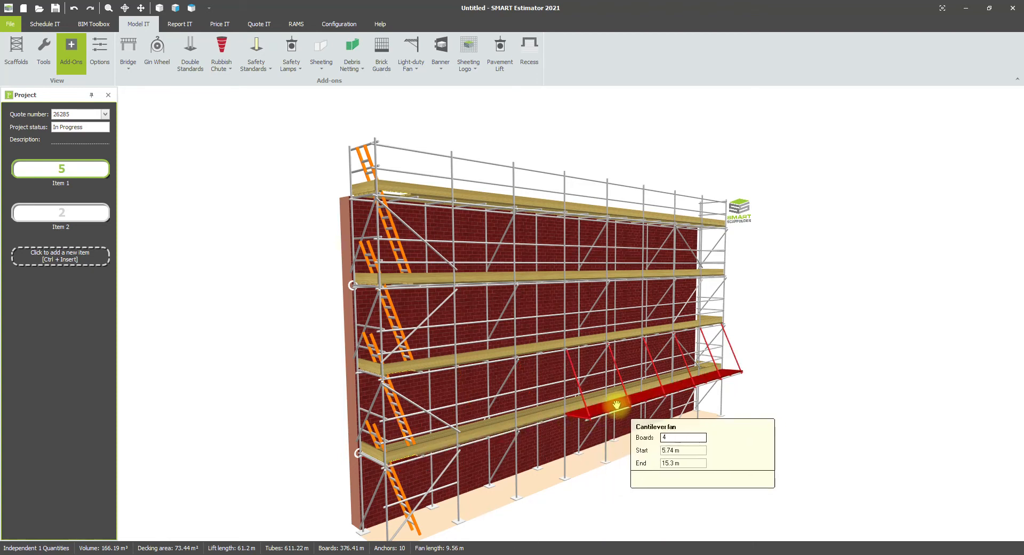
{"action": "key", "text": "Tab"}
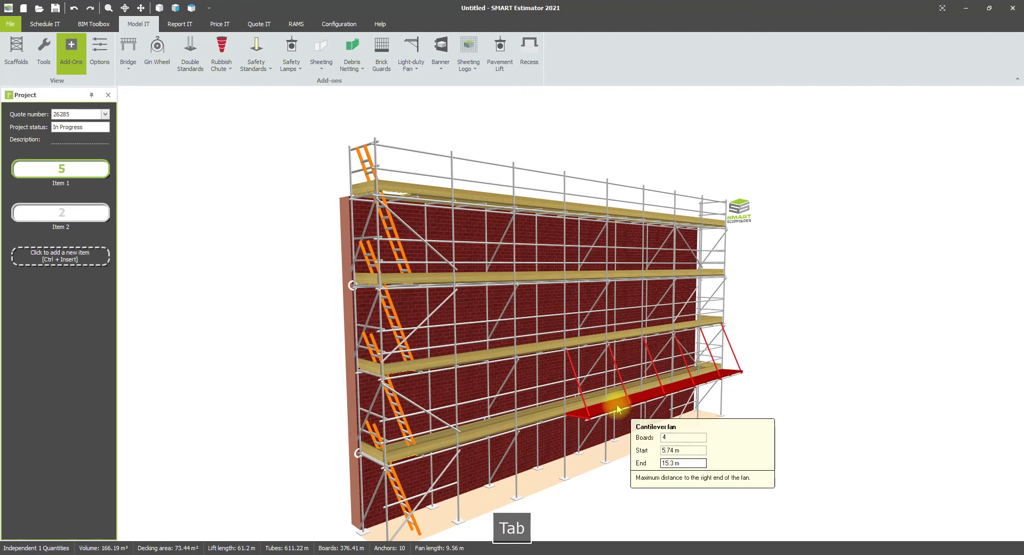
{"action": "key", "text": "Enter"}
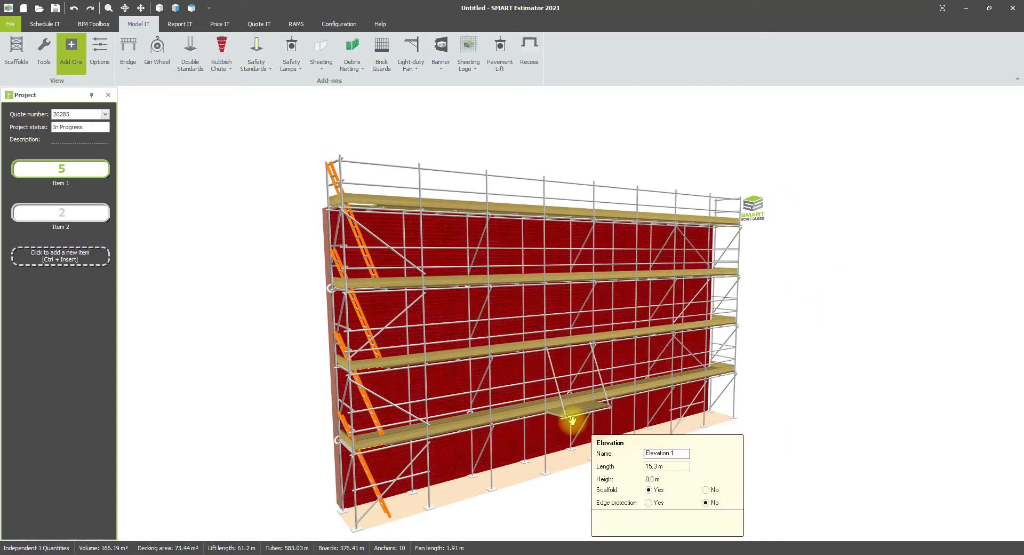
Step: Add a Corrugated Steel Fan along the lift above, bringing total fan length to 17.21 m
{"action": "left_click", "coordinate": [573, 411]}
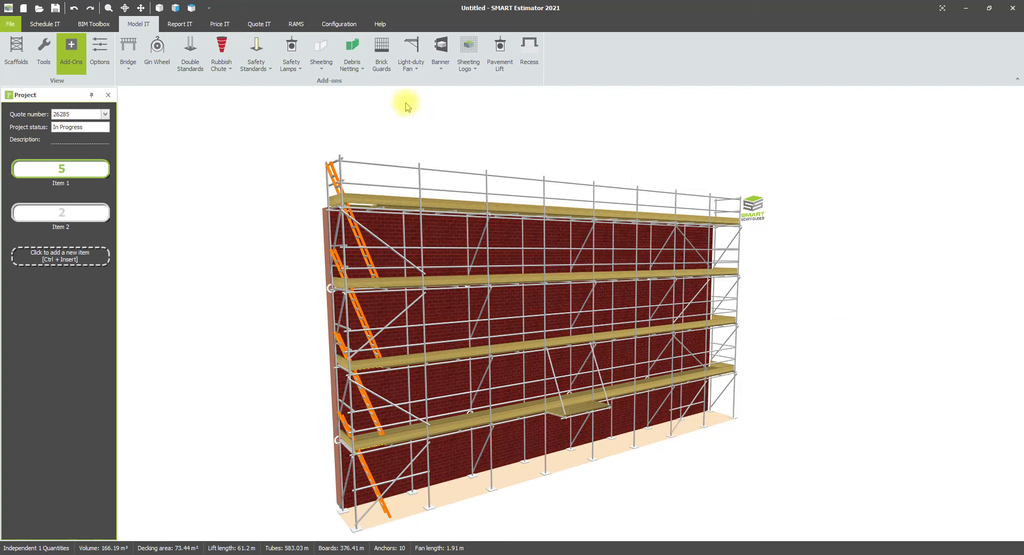
{"action": "left_click", "coordinate": [411, 52]}
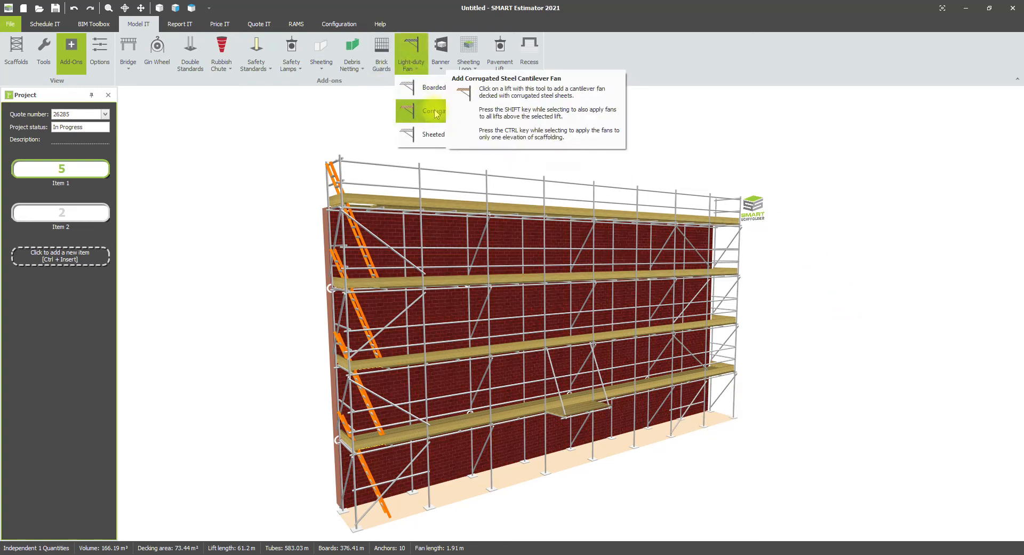
{"action": "left_click", "coordinate": [433, 111]}
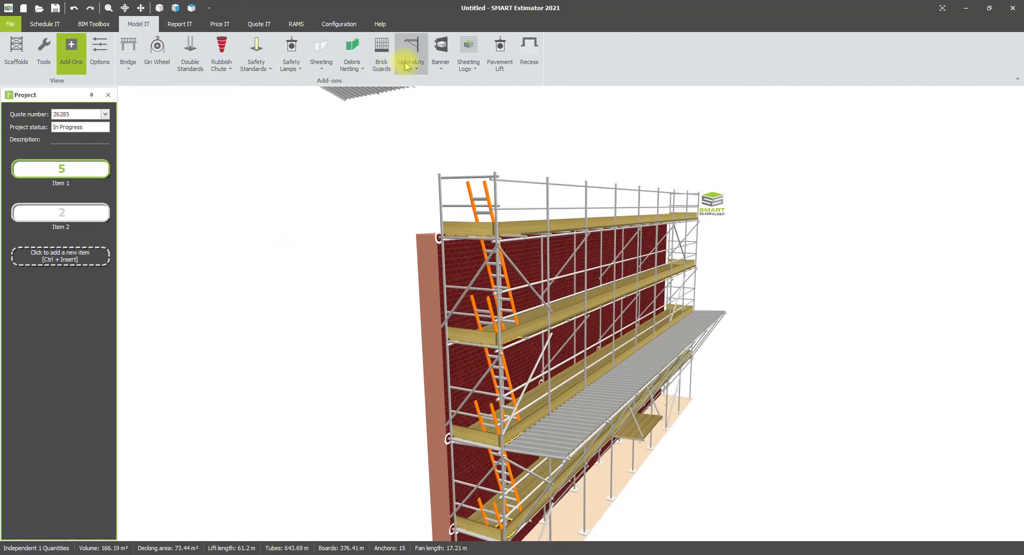
{"action": "left_click", "coordinate": [411, 52]}
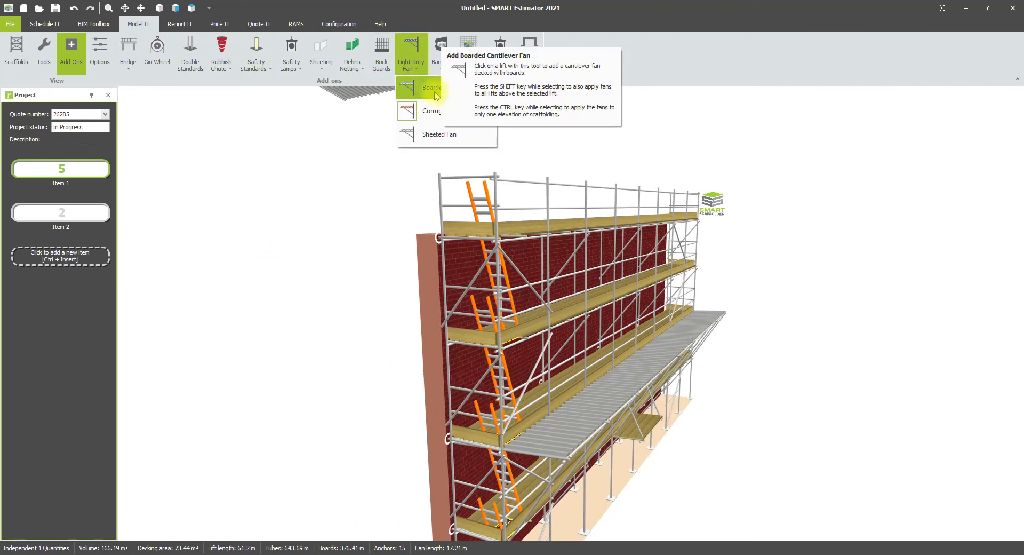